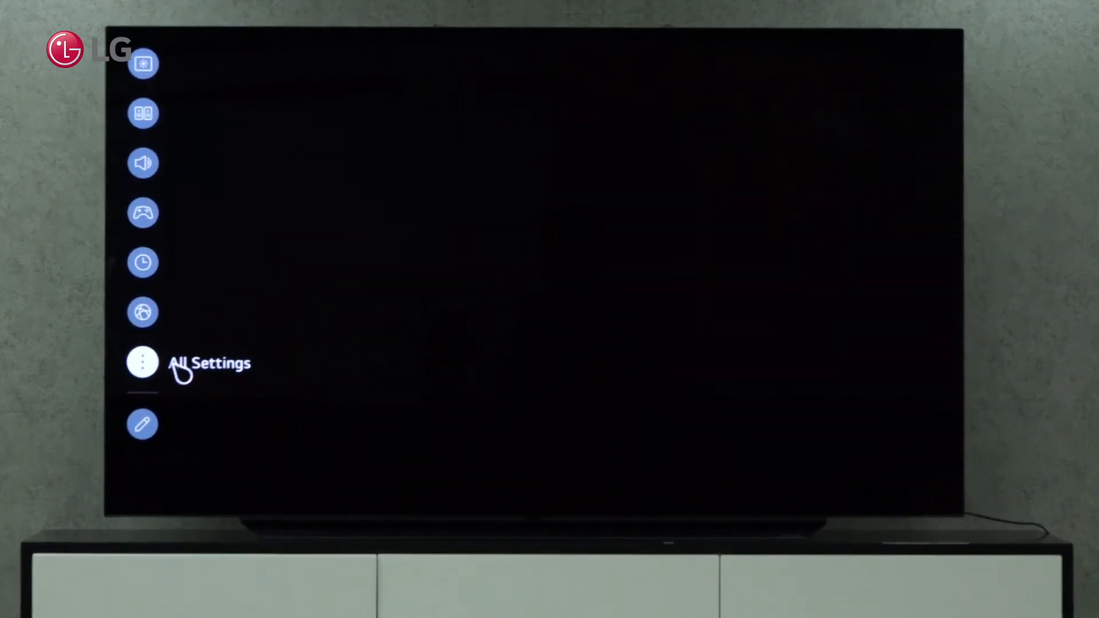
# Step: Go from the quick settings bar into All Settings and pick the Support category
pyautogui.click(143, 362)
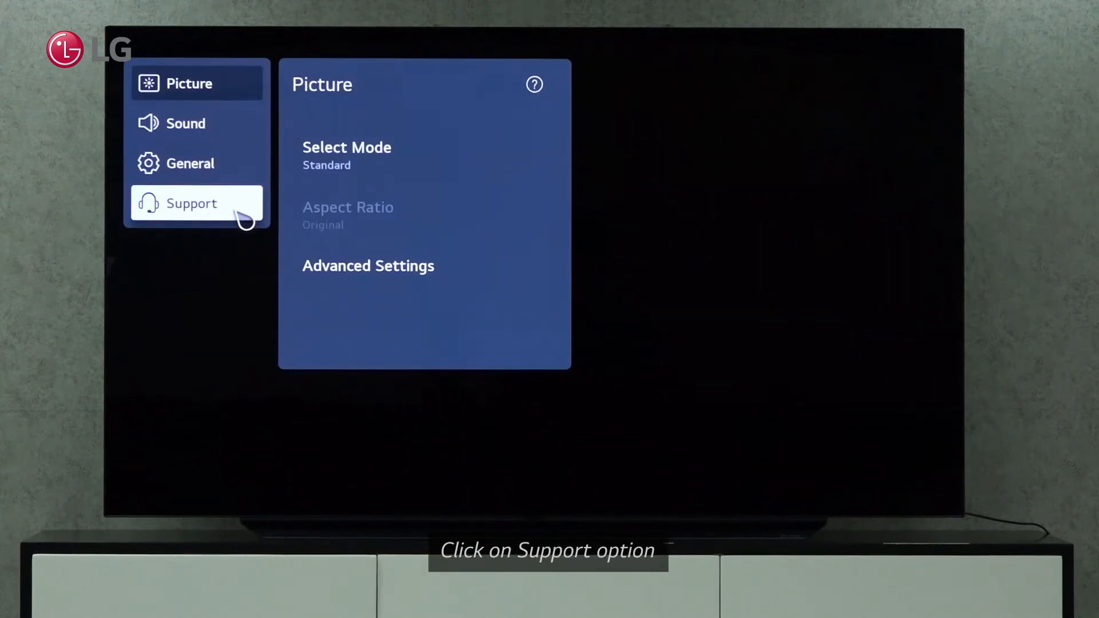
pyautogui.click(190, 204)
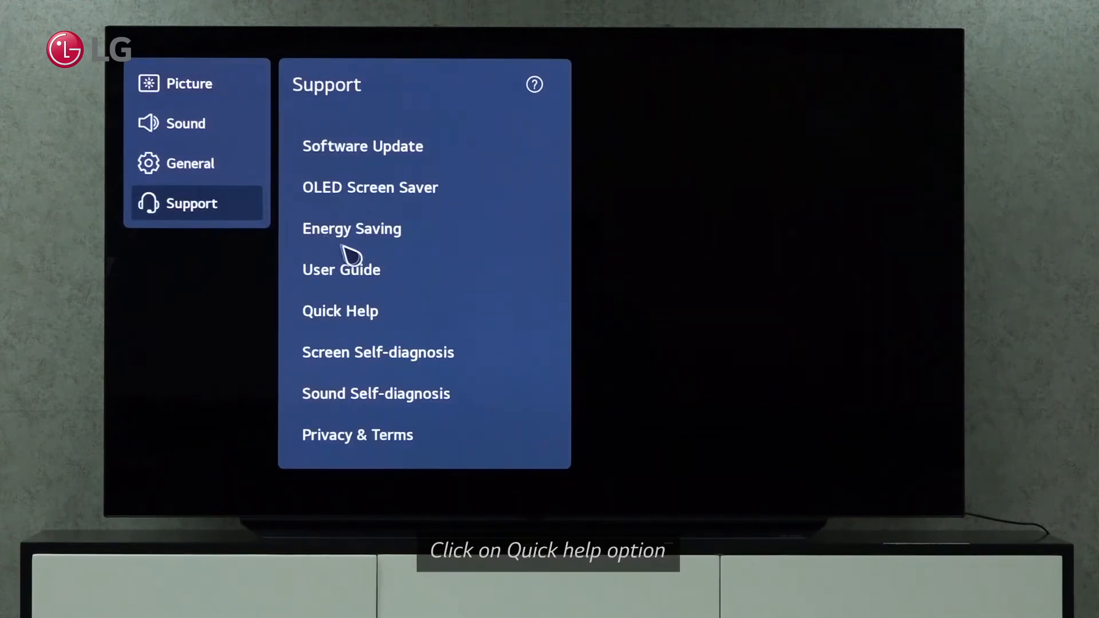
# Step: Choose Quick Help in the Support menu
pyautogui.click(340, 310)
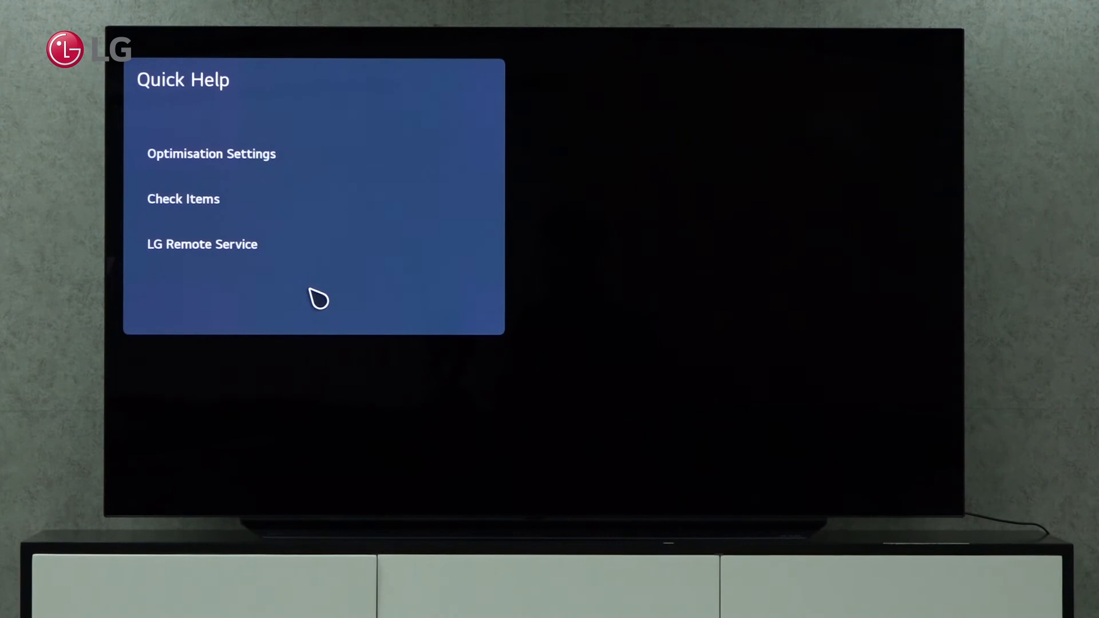
pyautogui.moveTo(269, 226)
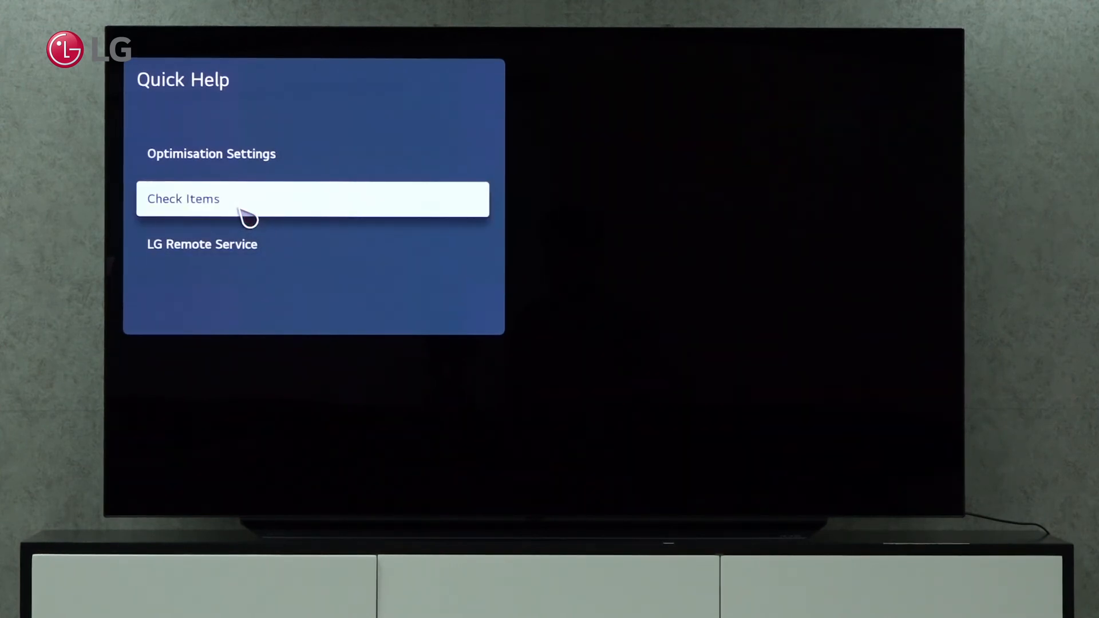
# Step: Navigate Check Items, then Check the status of TV, to Check Magic Remote
pyautogui.click(312, 199)
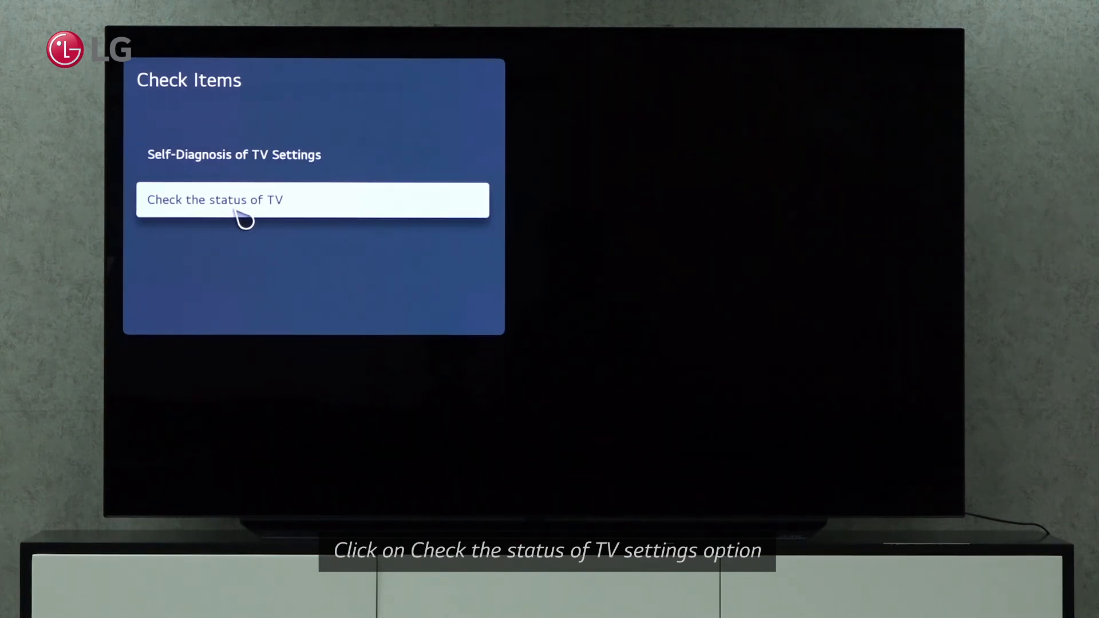
pyautogui.click(312, 200)
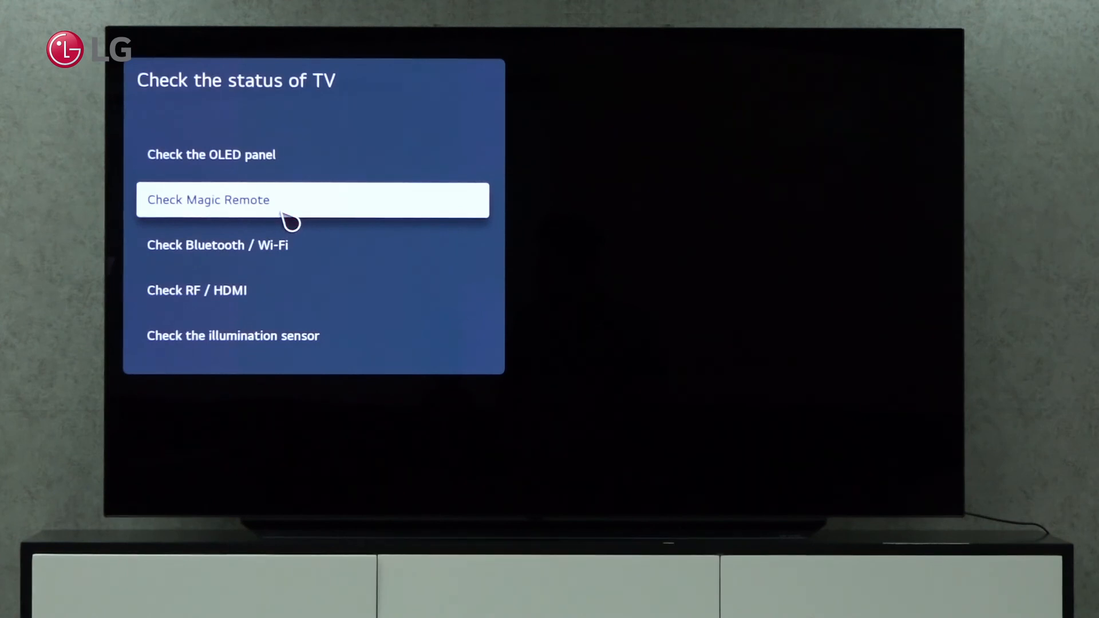
pyautogui.click(312, 199)
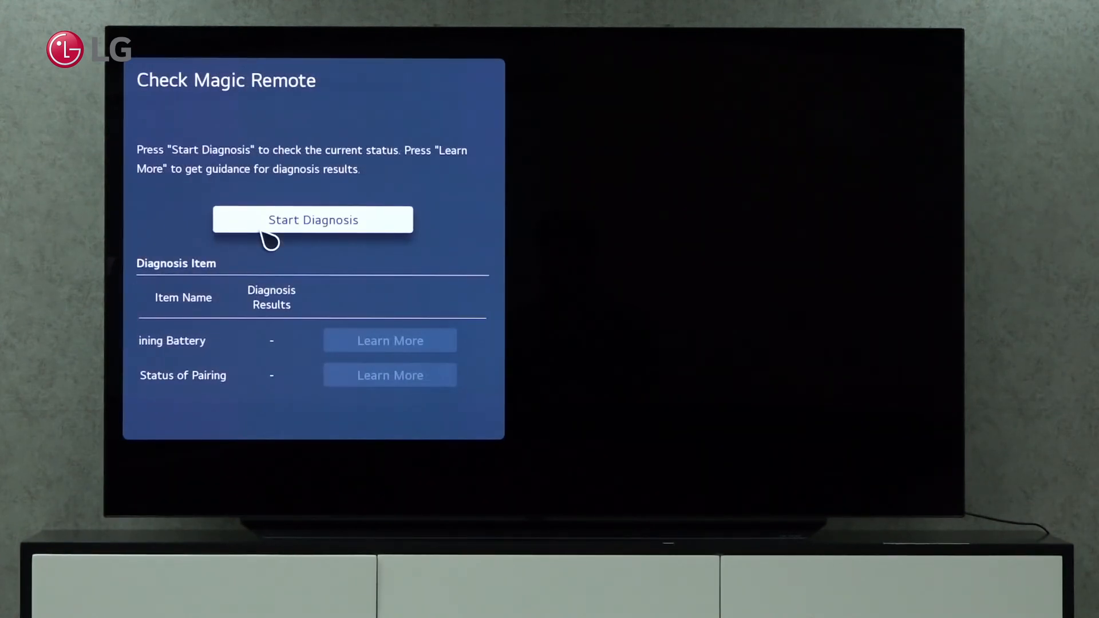
# Step: Start the diagnosis and get battery 'Enough' and pairing 'OK' results
pyautogui.click(312, 219)
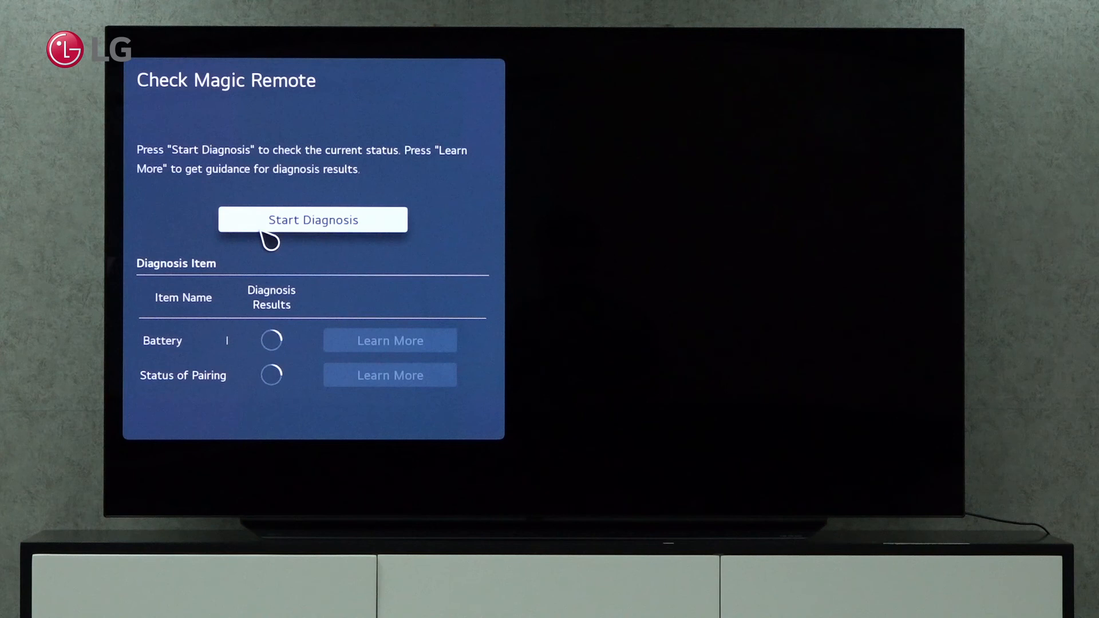
pyautogui.click(312, 219)
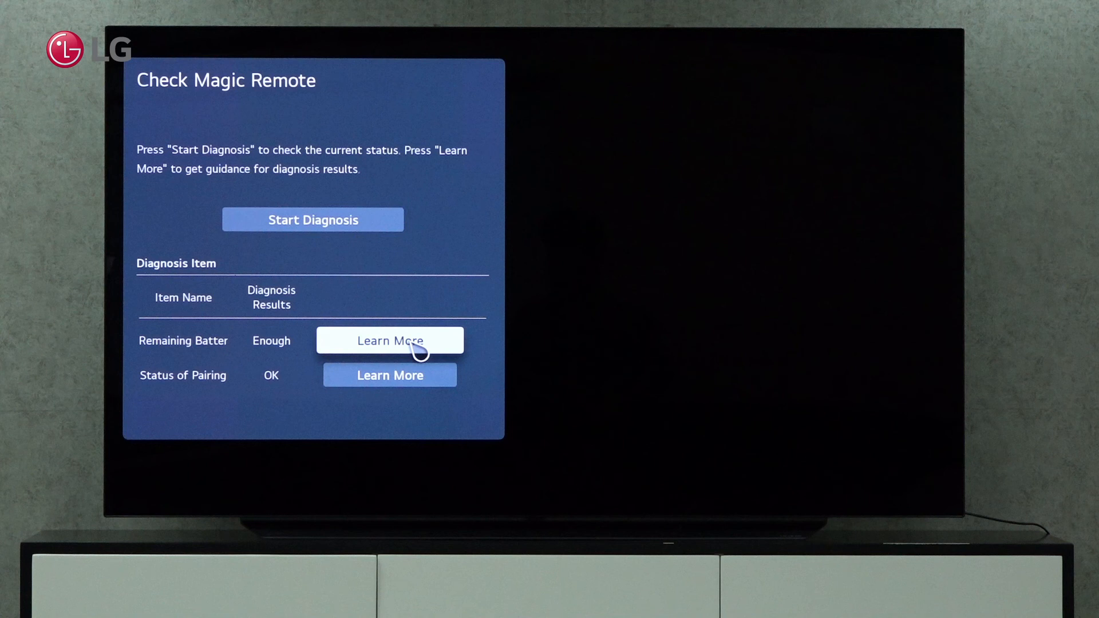
pyautogui.moveTo(427, 355)
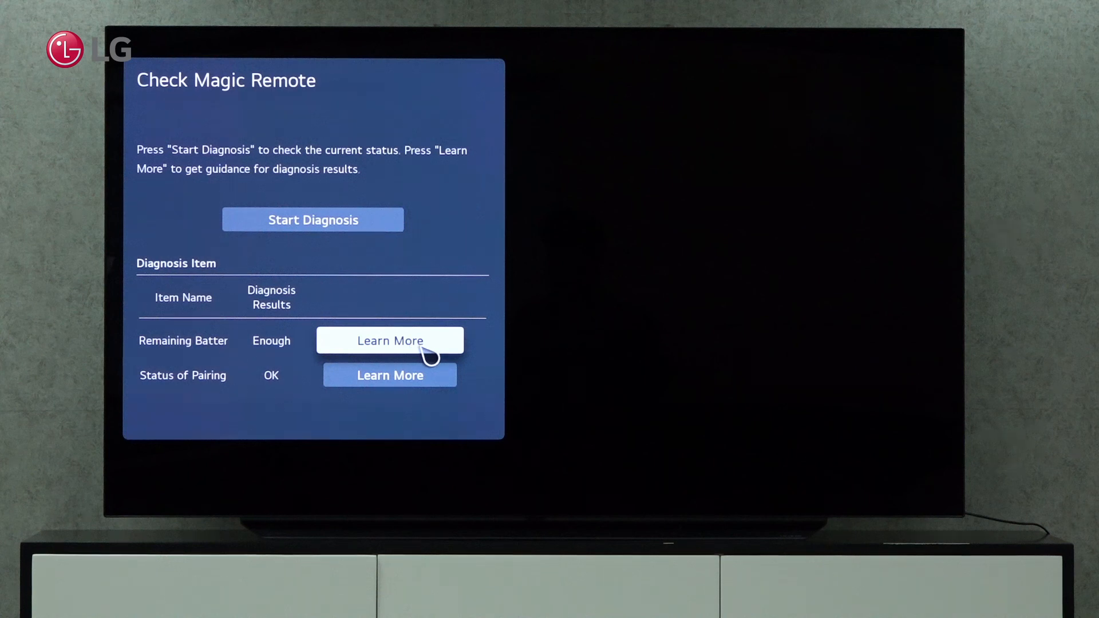